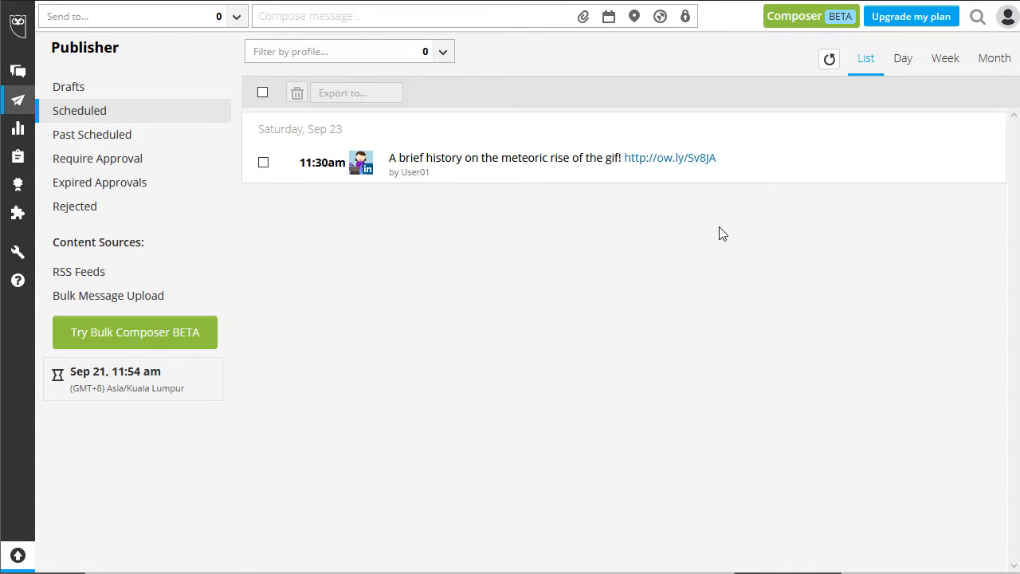
pyautogui.moveTo(39, 143)
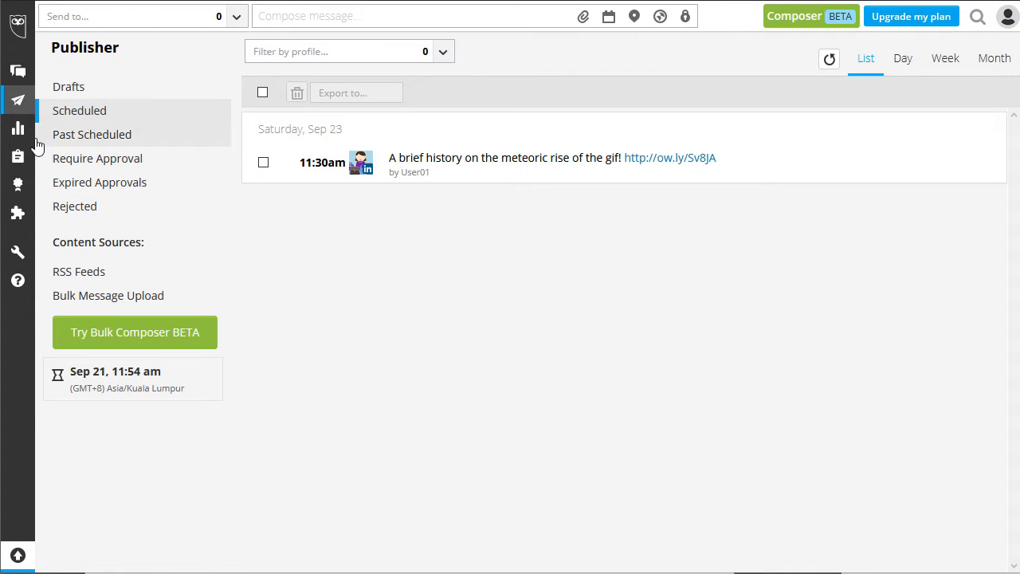
# Step: Show the Analytics overview with 3 Instagram posts and 5 engagements
pyautogui.click(17, 127)
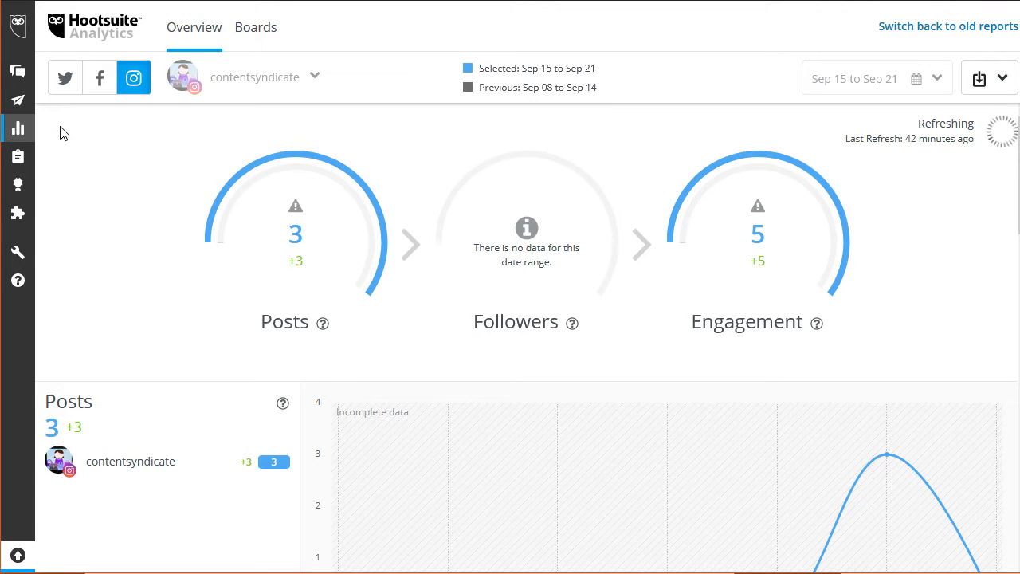
pyautogui.moveTo(131, 133)
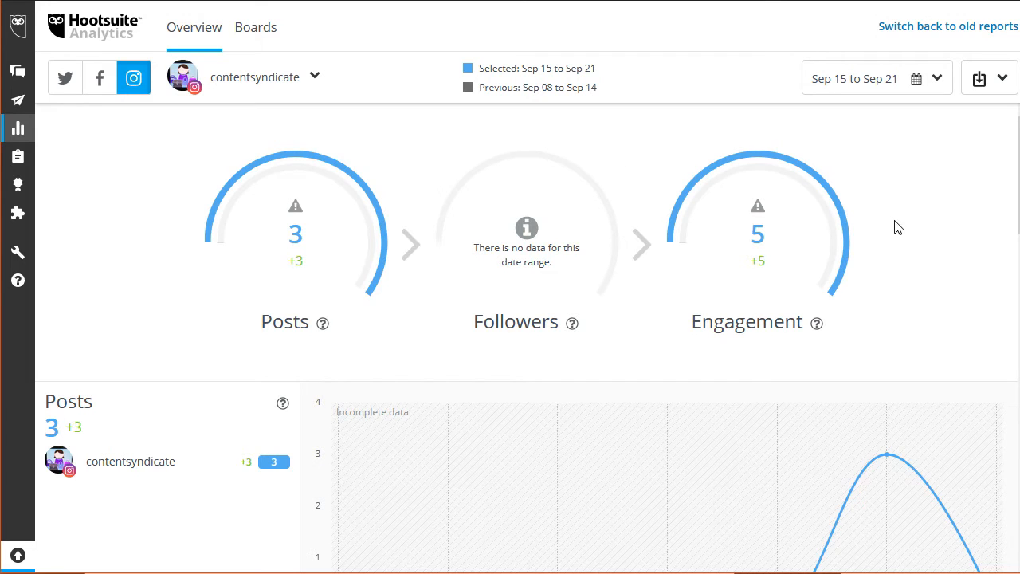
# Step: Scroll to the Posts chart peaking at 3 posts on 20 Sep, then the empty Followers chart
pyautogui.scroll(-3)
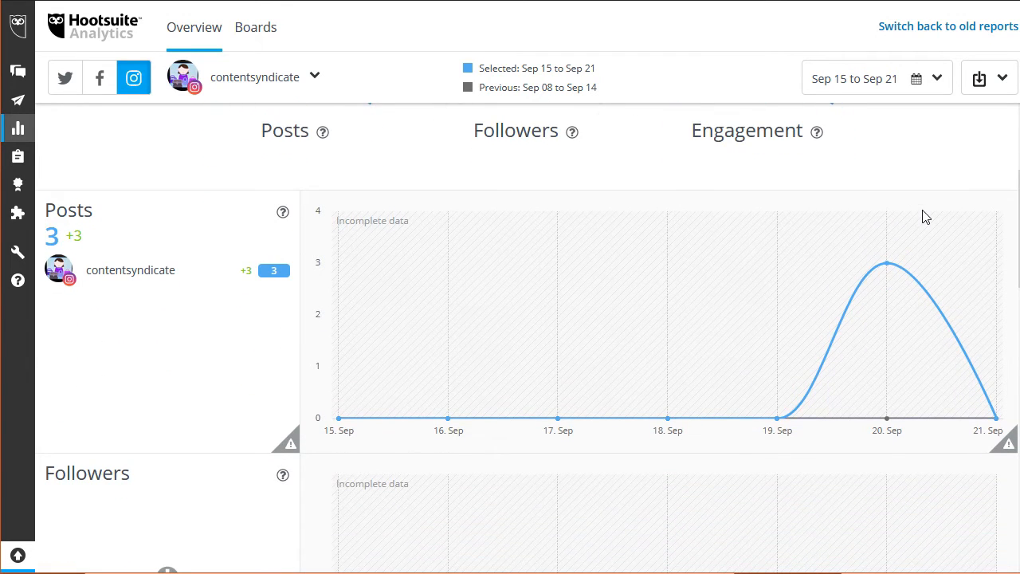
pyautogui.moveTo(886, 312)
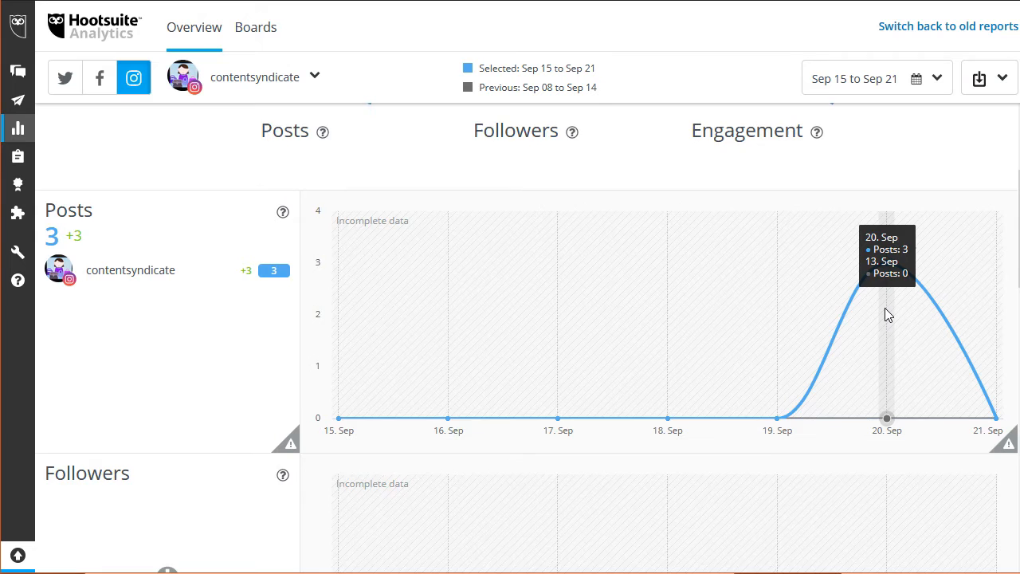
pyautogui.scroll(-3)
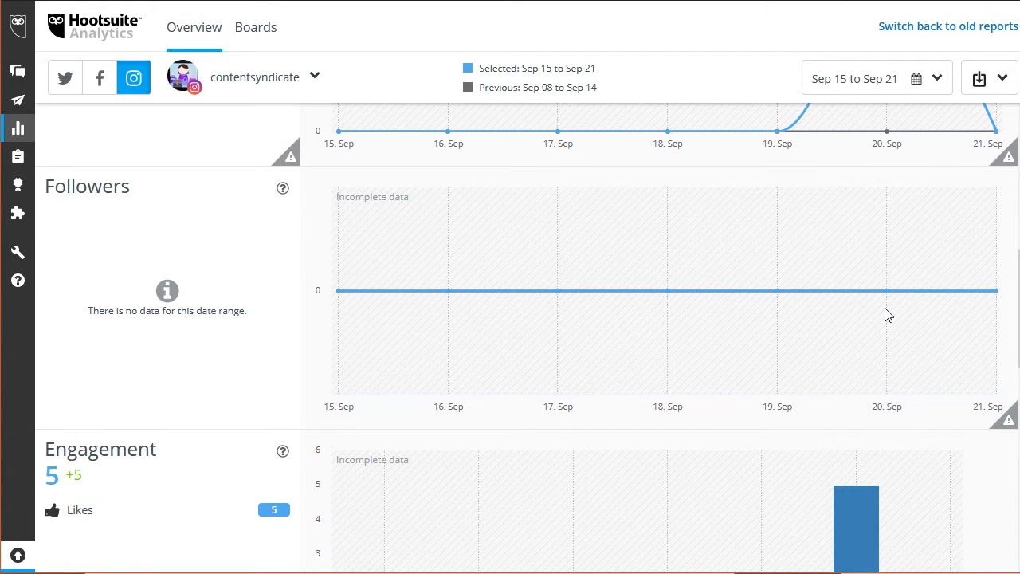
# Step: Scroll to the Engagement chart with 5 likes on 20 Sep, then the empty inbound sentiment breakdown
pyautogui.scroll(-3)
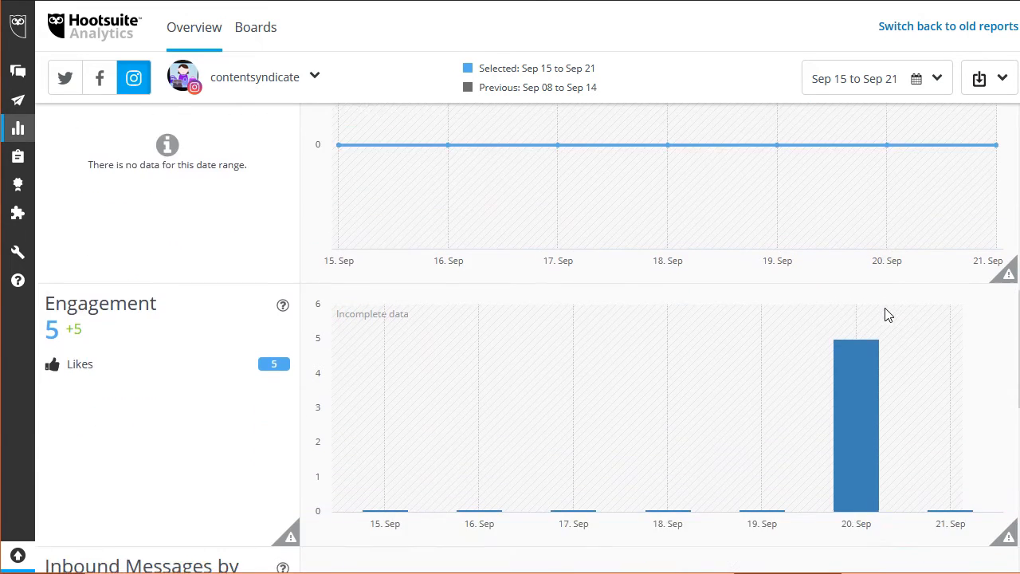
pyautogui.scroll(-3)
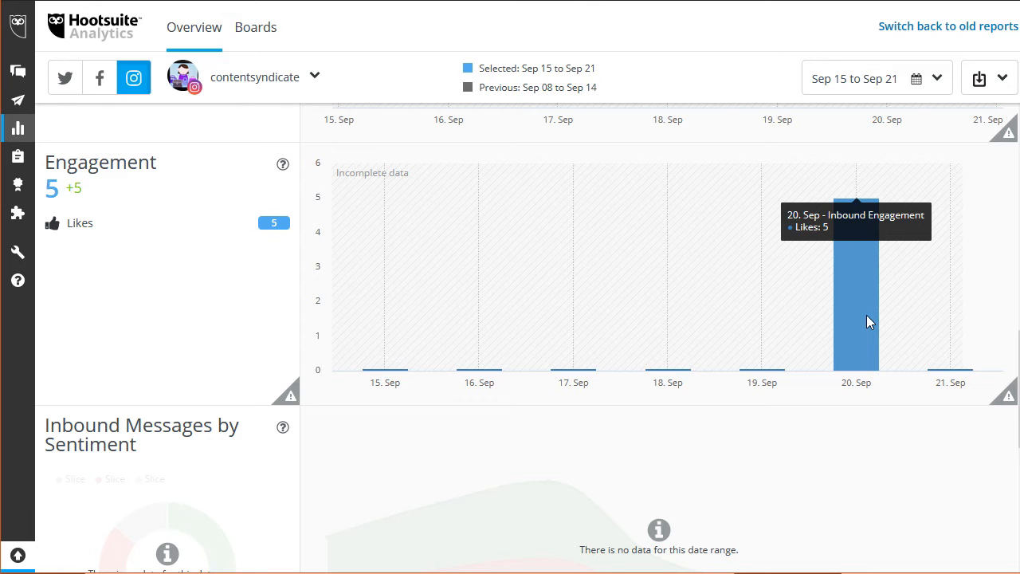
pyautogui.scroll(-3)
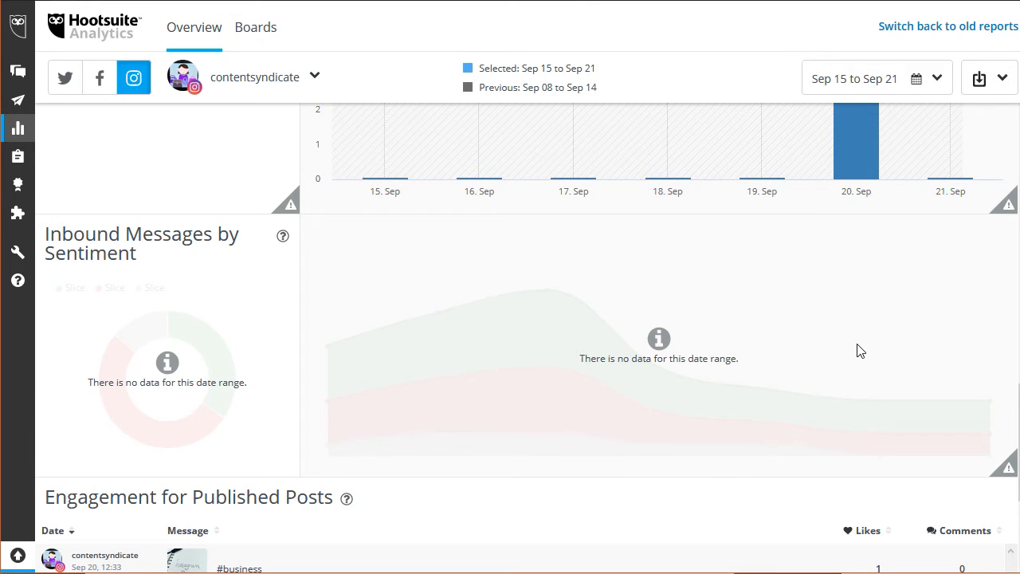
# Step: Scroll to the Engagement for Published Posts table listing three Sep 20 posts with 1, 0 and 4 likes
pyautogui.scroll(-3)
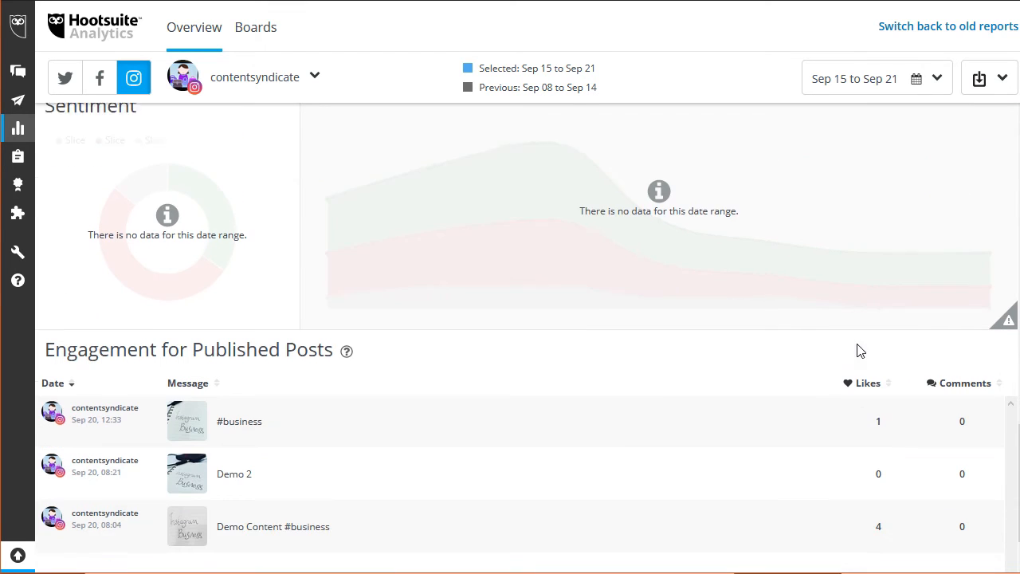
pyautogui.scroll(-3)
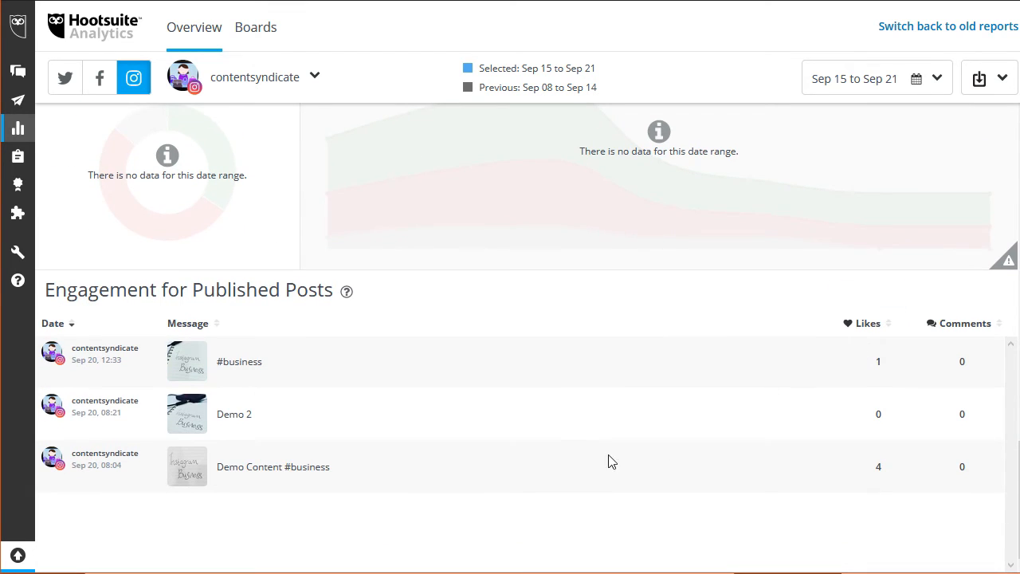
pyautogui.moveTo(300, 328)
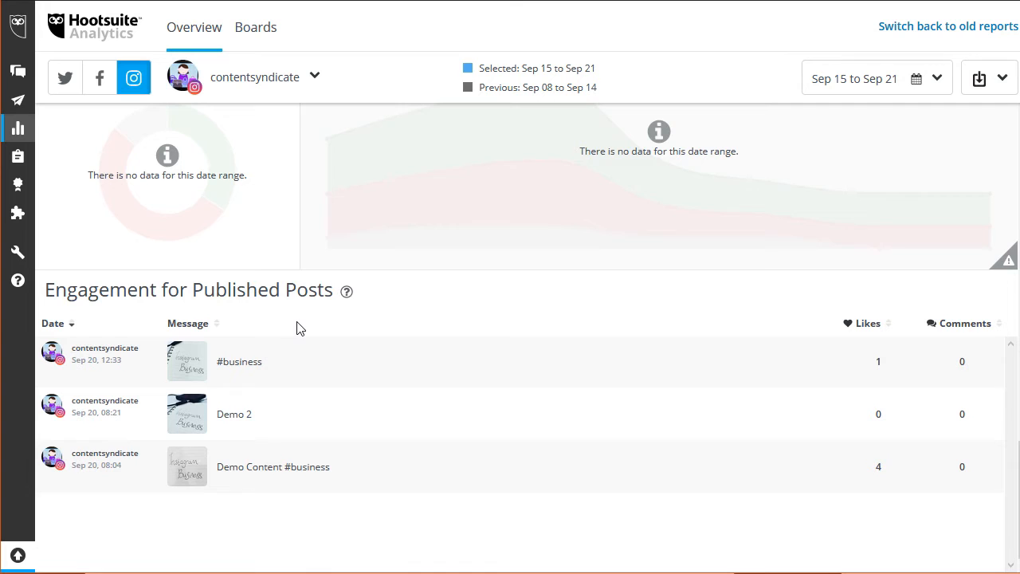